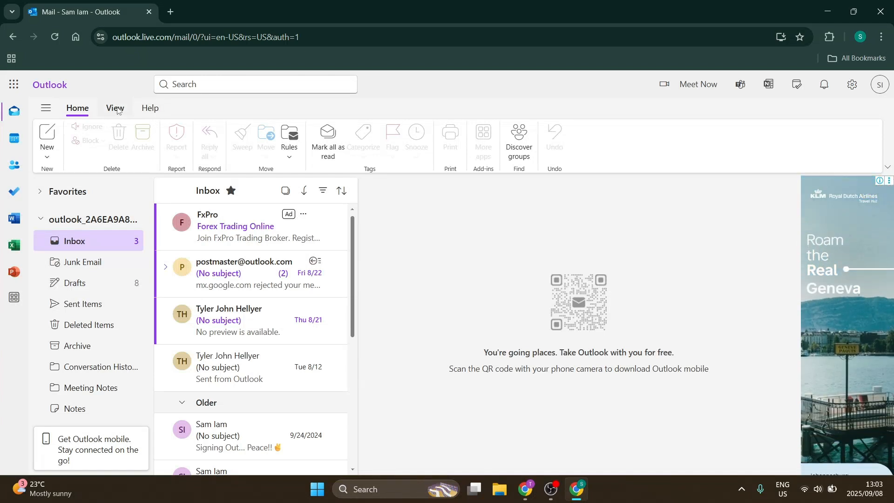
Review the Conversations grouping options on the View ribbon, keeping messages grouped by conversation
left_click(115, 109)
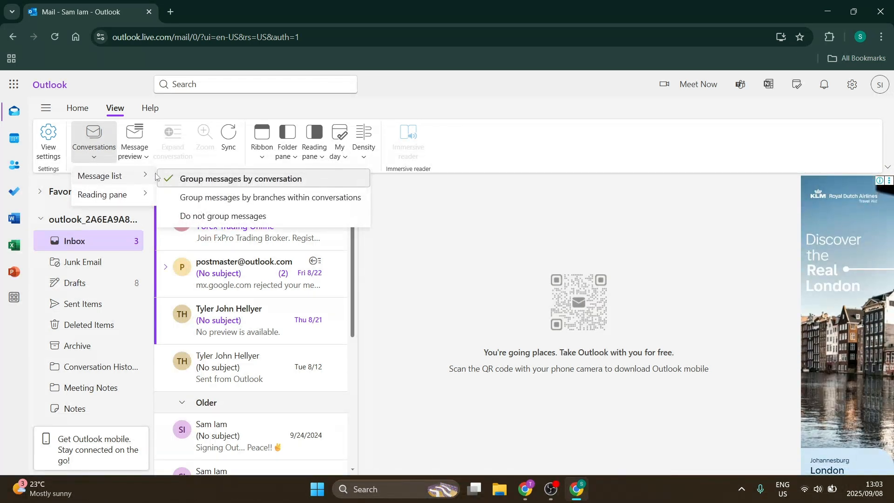
left_click(134, 137)
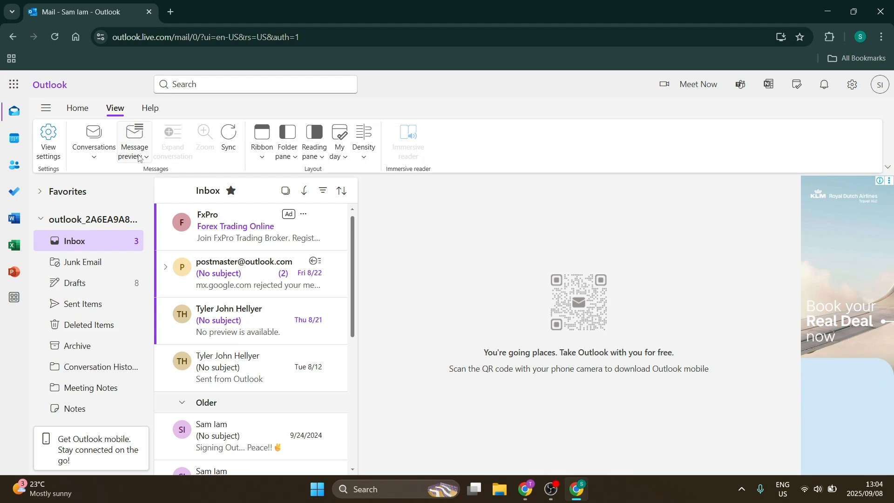
mouse_move(169, 164)
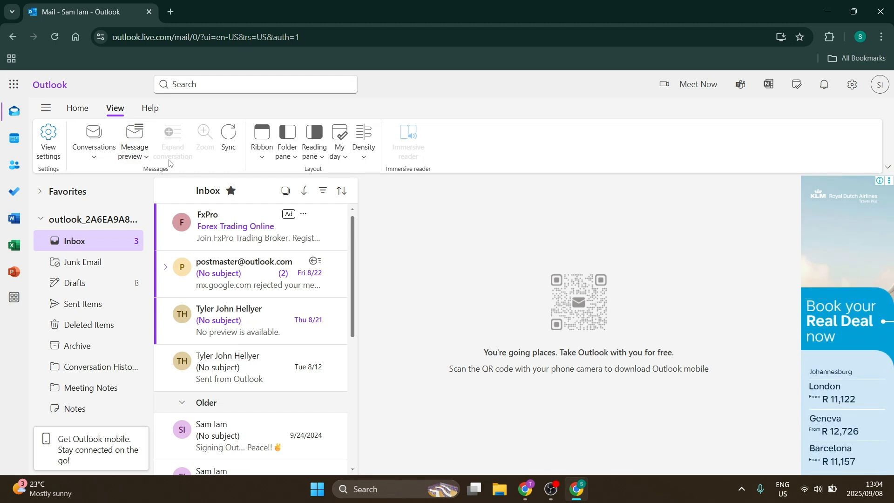
left_click(93, 139)
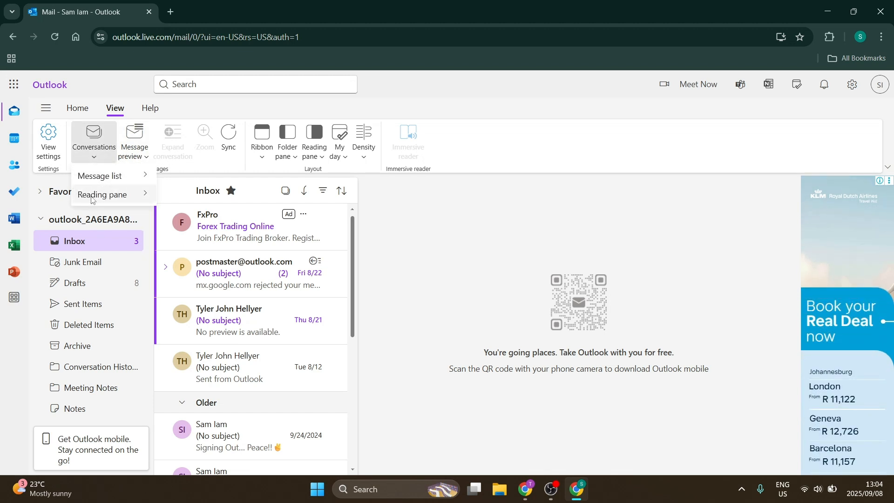
left_click(215, 166)
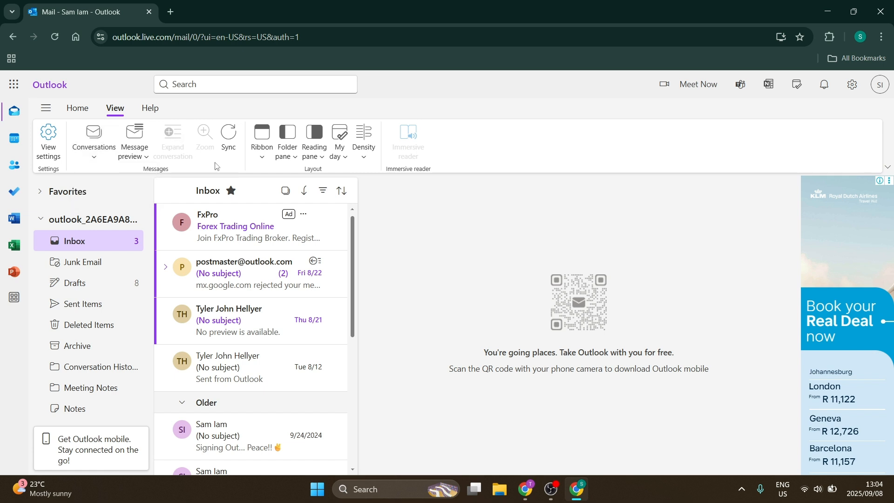
left_click(261, 140)
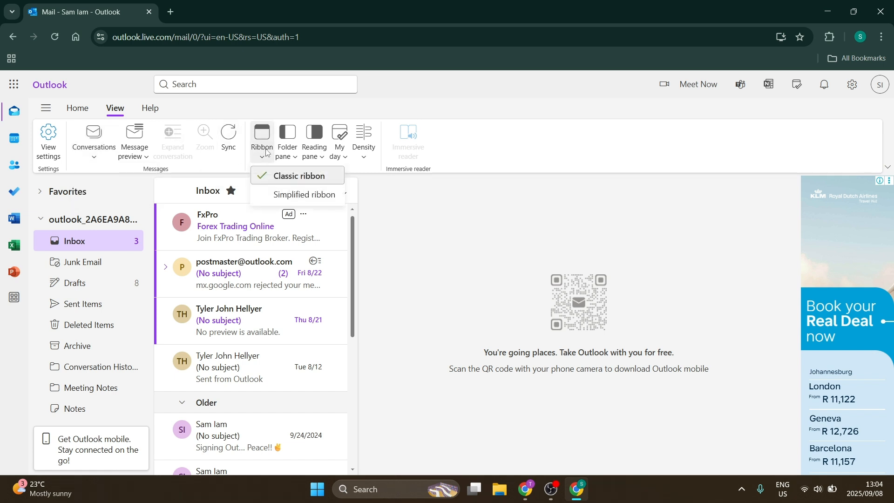
left_click(305, 195)
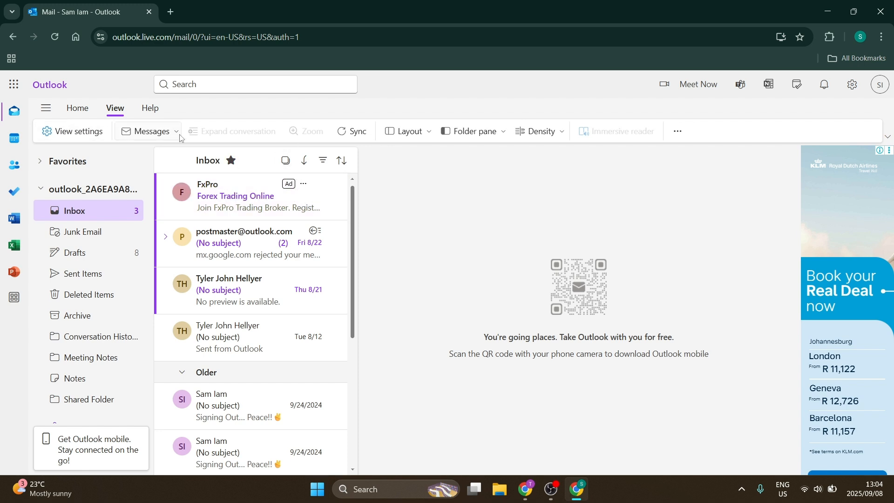
left_click(407, 131)
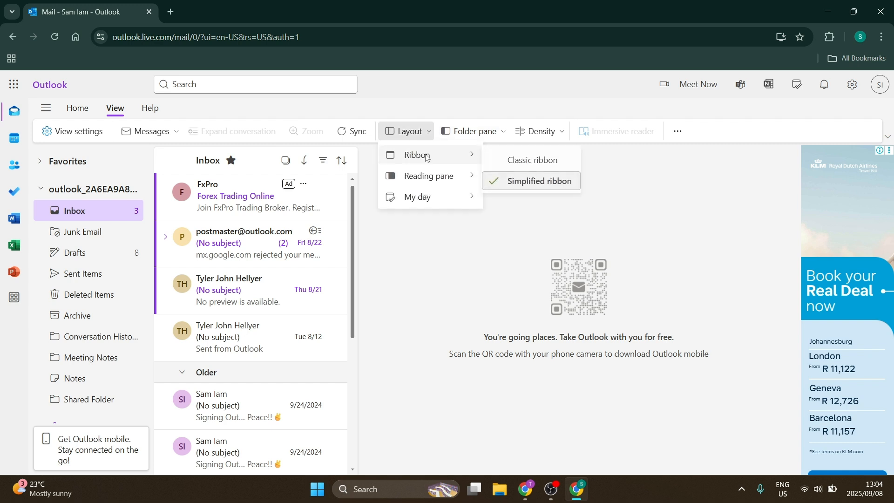
left_click(531, 159)
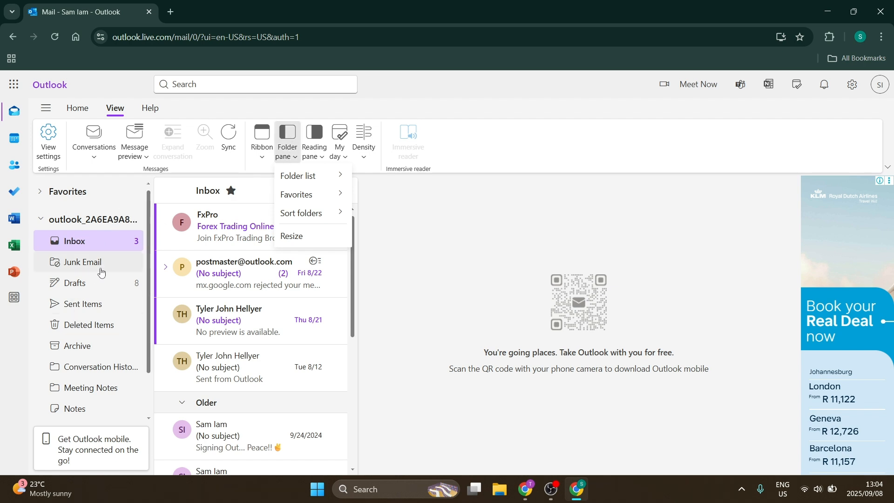
Review Folder pane visibility choices, then bring up the Reading pane placement options
left_click(299, 176)
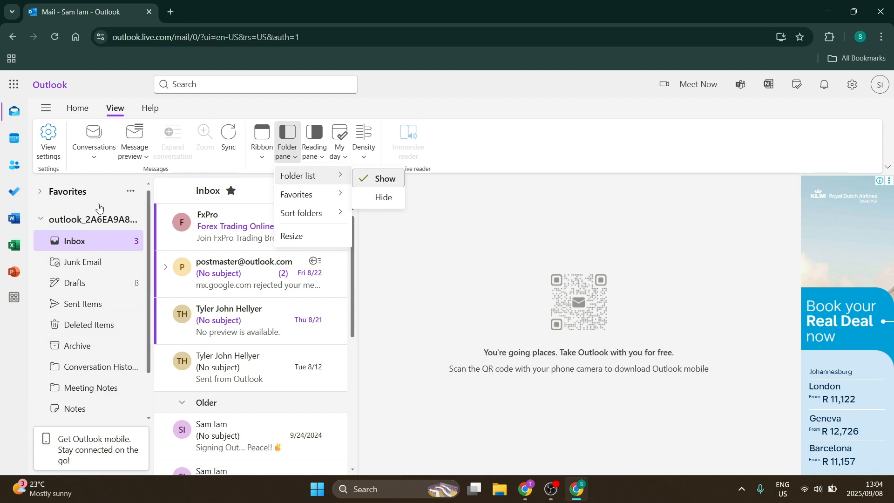
mouse_move(307, 194)
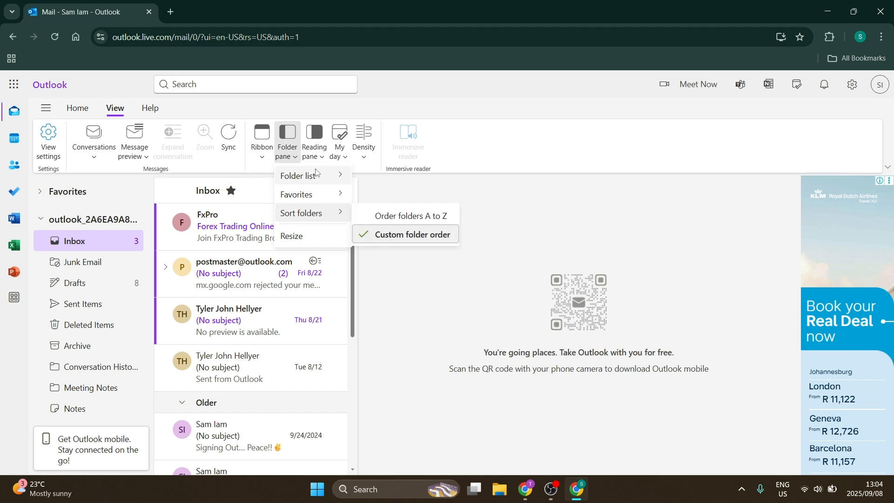
left_click(314, 140)
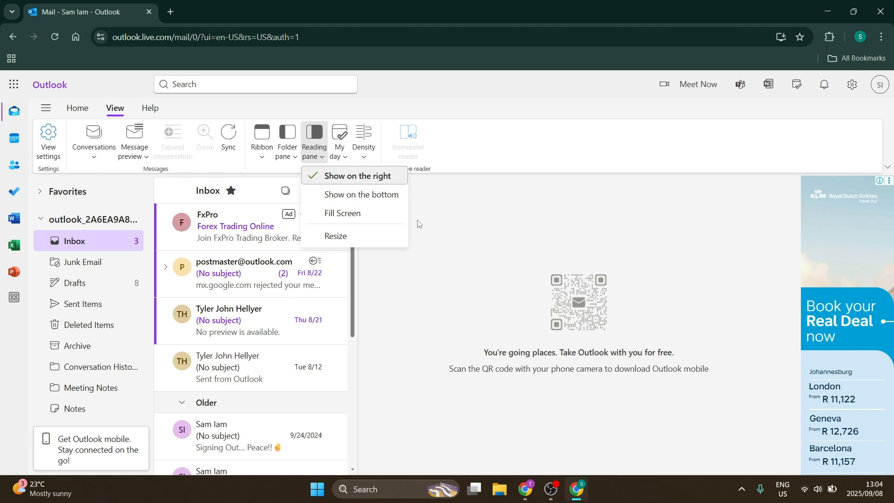
Set the reading pane to Show on the bottom, then to Fill Screen
left_click(341, 215)
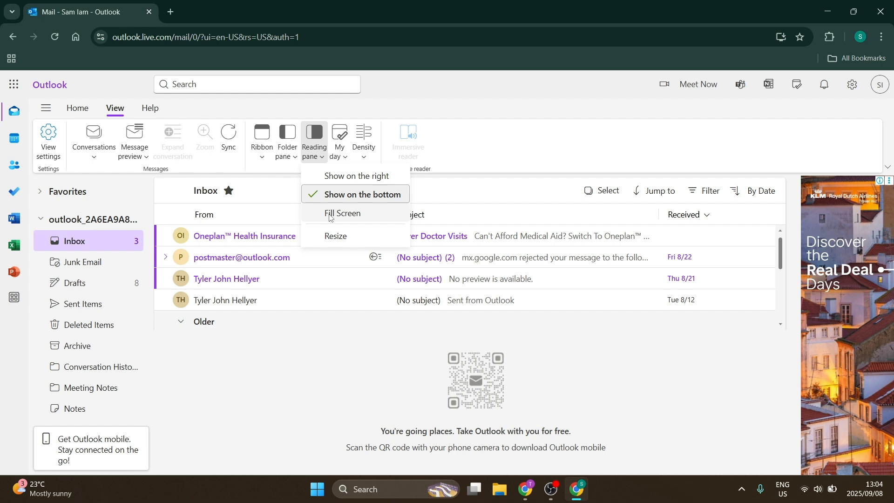
left_click(343, 214)
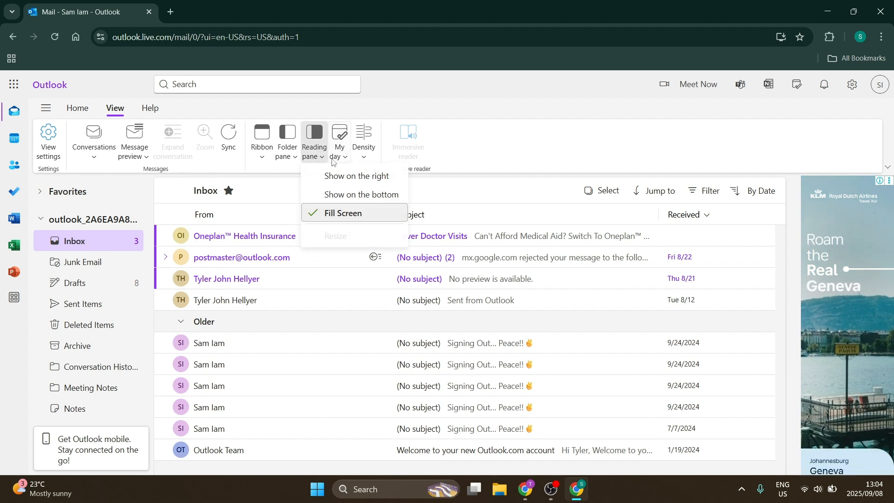
left_click(340, 142)
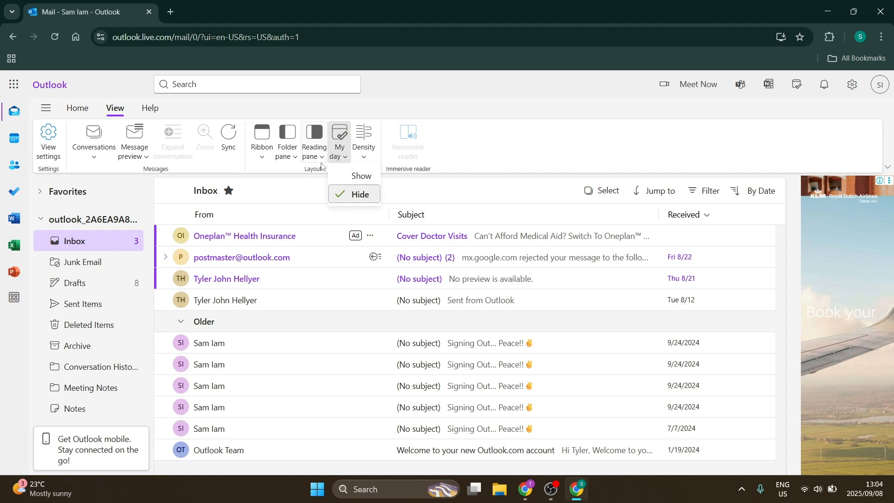
Show the My Day To Do panel beside the inbox, keeping message density at Roomy
left_click(796, 84)
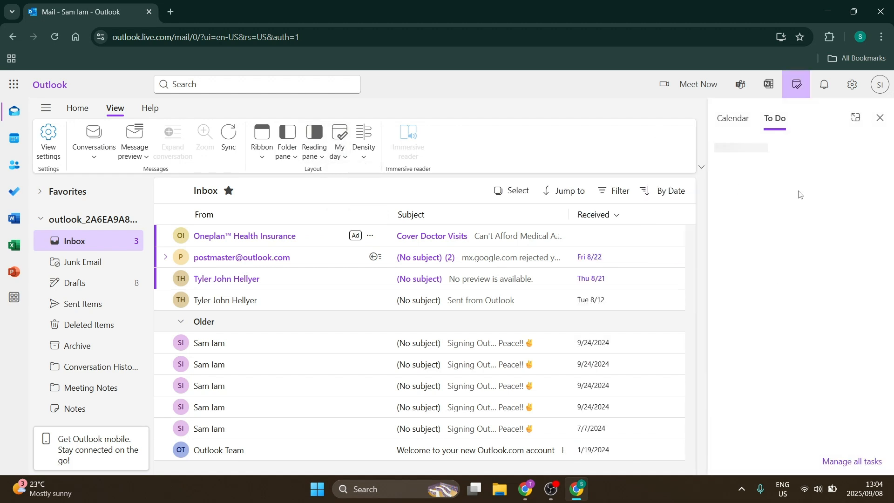
mouse_move(353, 189)
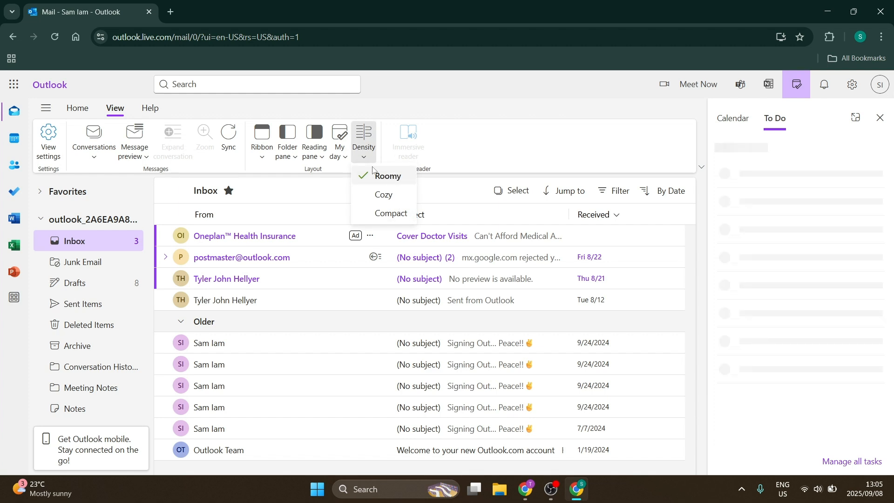
left_click(551, 153)
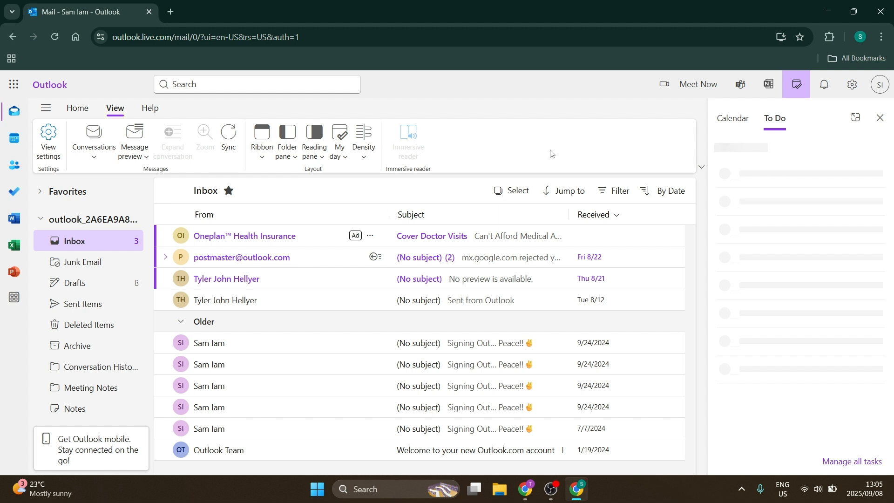
mouse_move(487, 158)
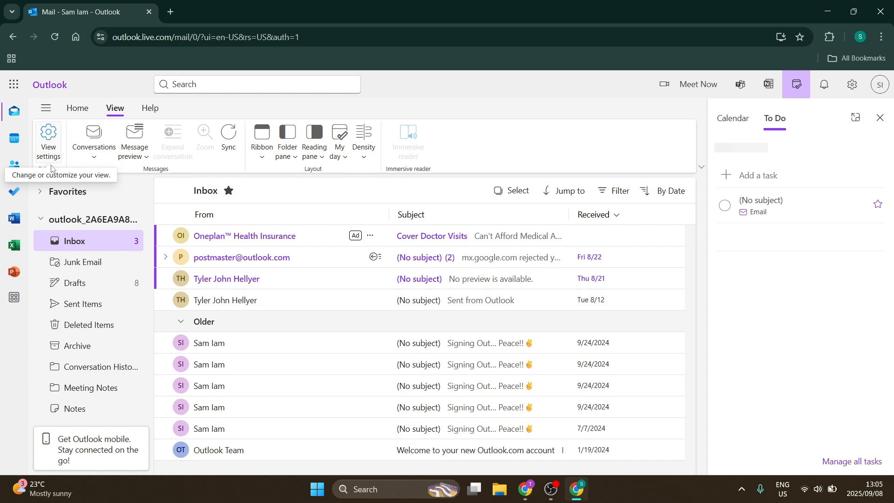
Open View settings (Settings > Mail > Layout) and scroll through to the full-screen reading pane option
left_click(49, 140)
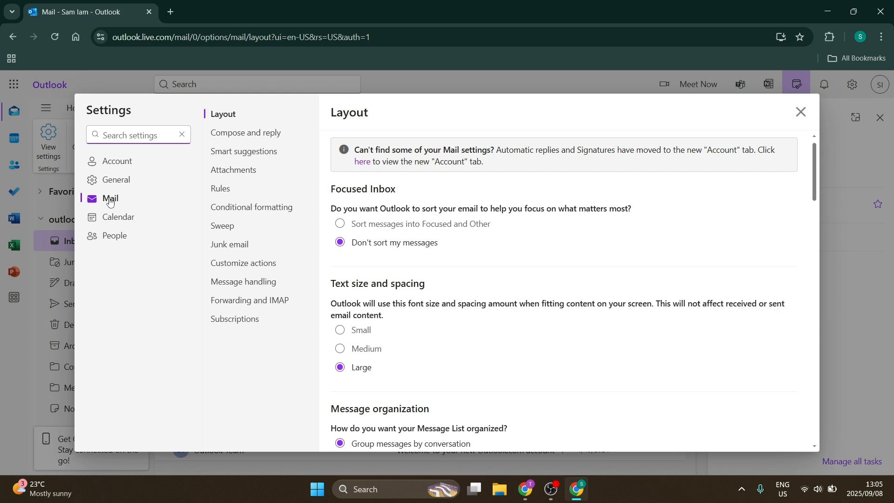
mouse_move(314, 116)
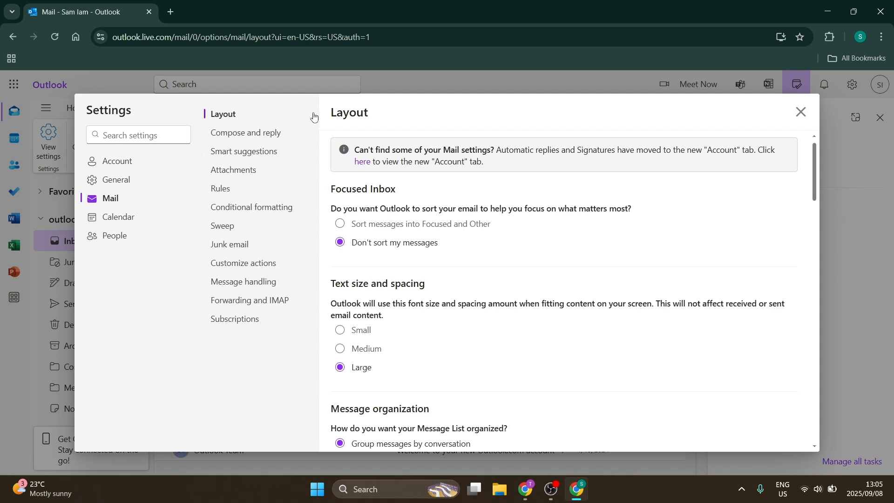
scroll("down", 3)
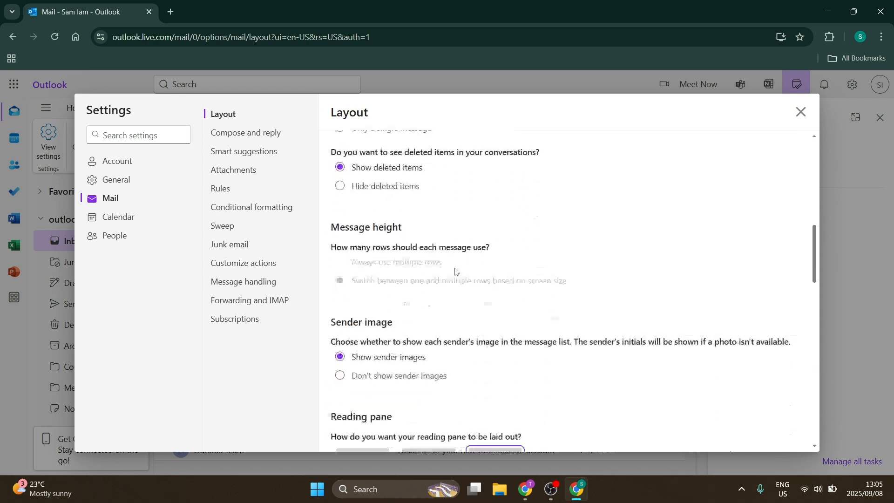
scroll("up", 3)
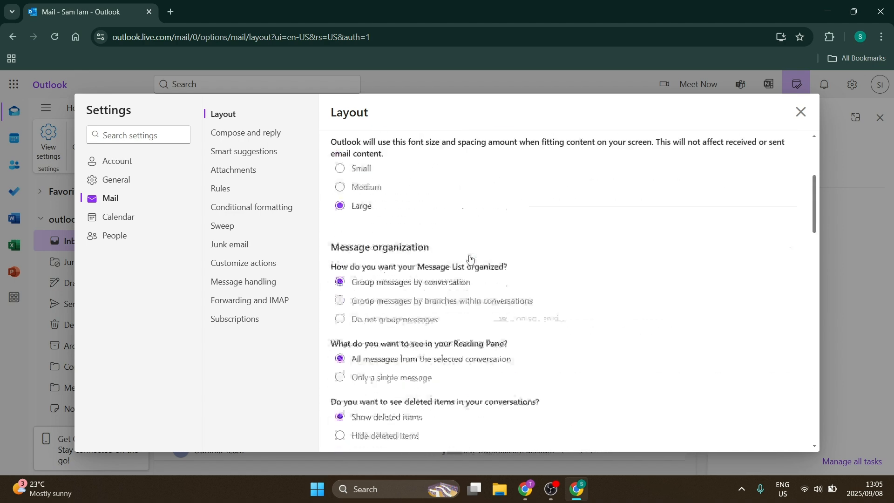
scroll("up", 3)
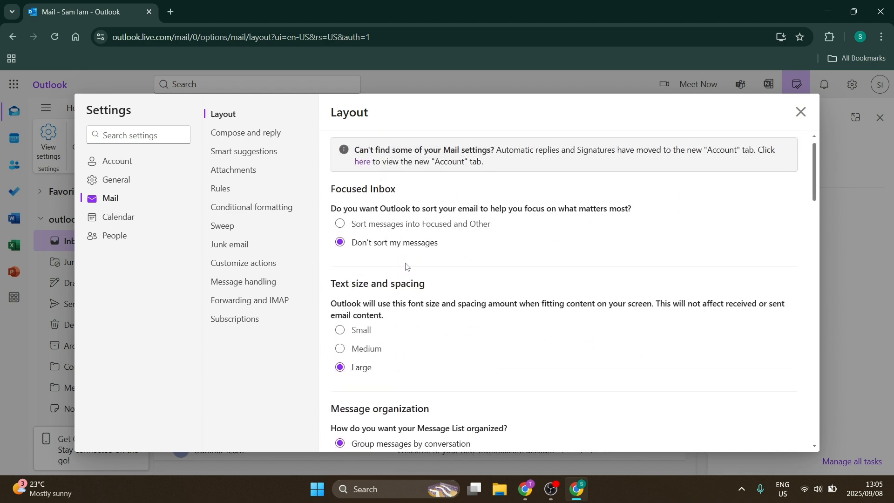
scroll("down", 3)
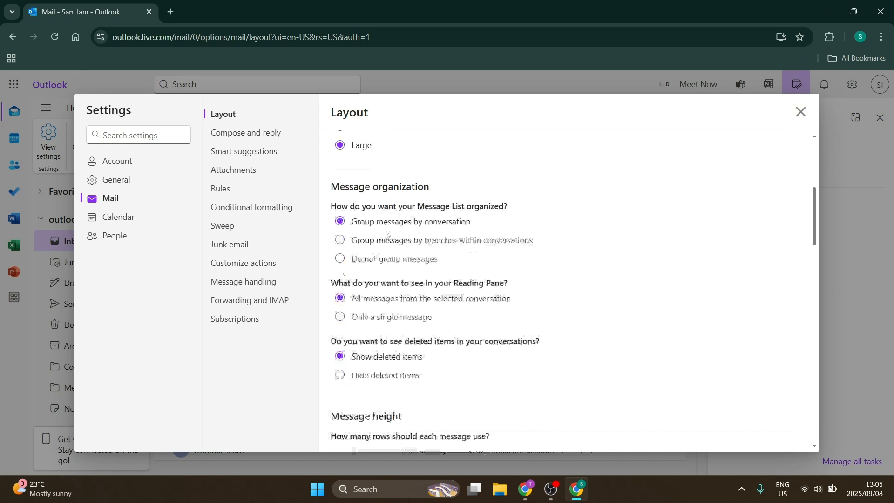
scroll("down", 3)
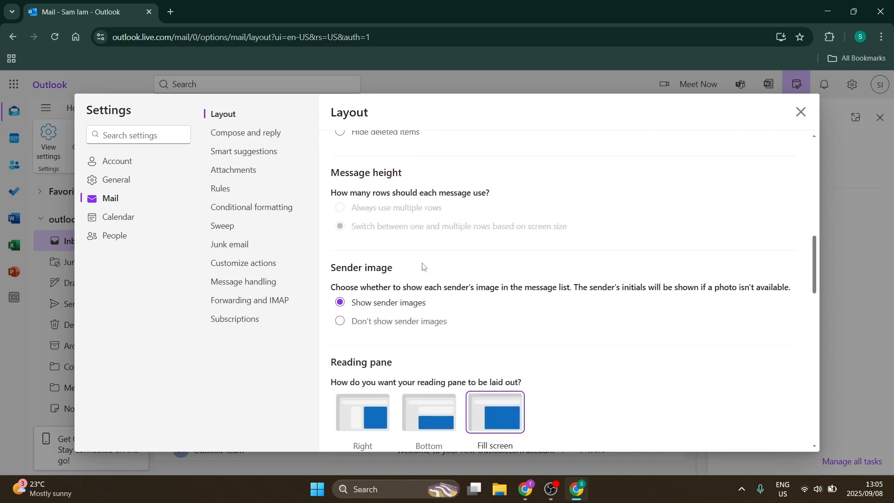
scroll("down", 3)
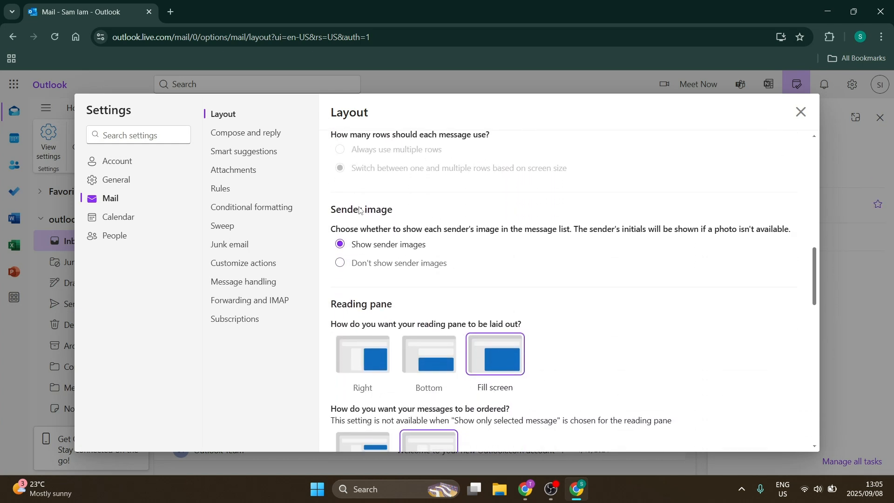
scroll("down", 3)
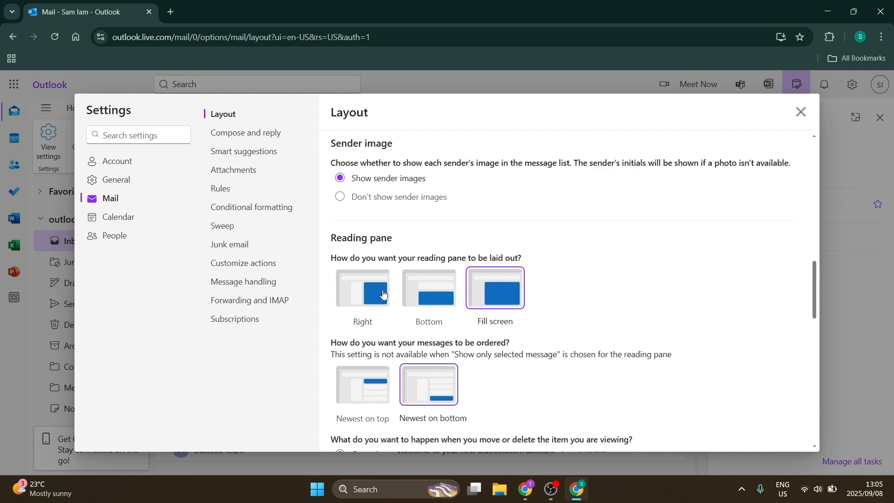
scroll("down", 3)
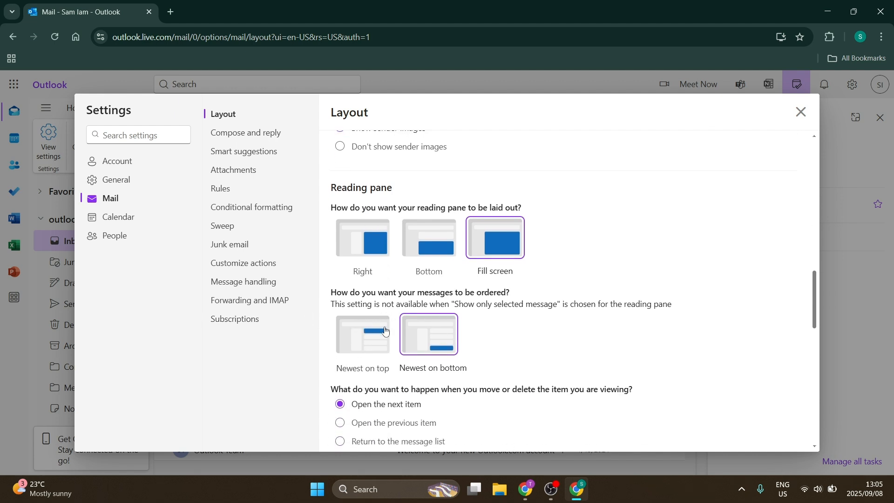
scroll("down", 3)
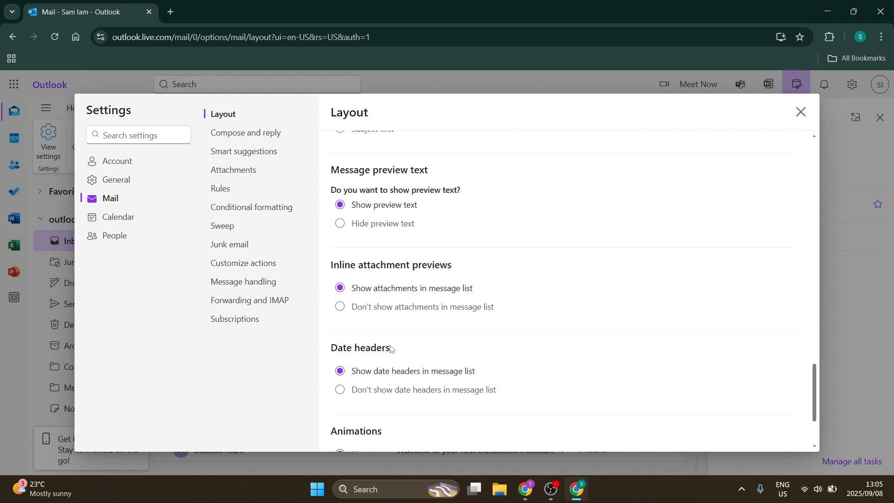
scroll("down", 3)
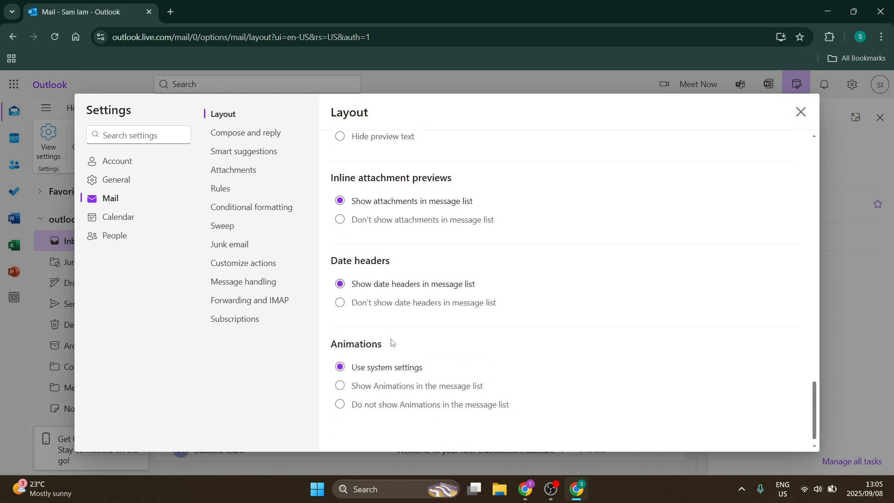